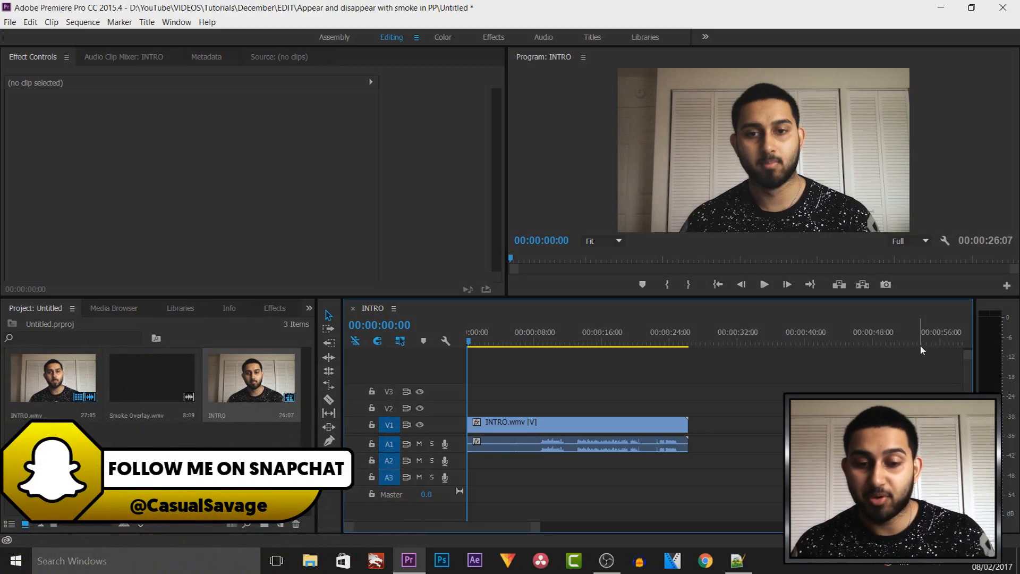
pyautogui.moveTo(904, 346)
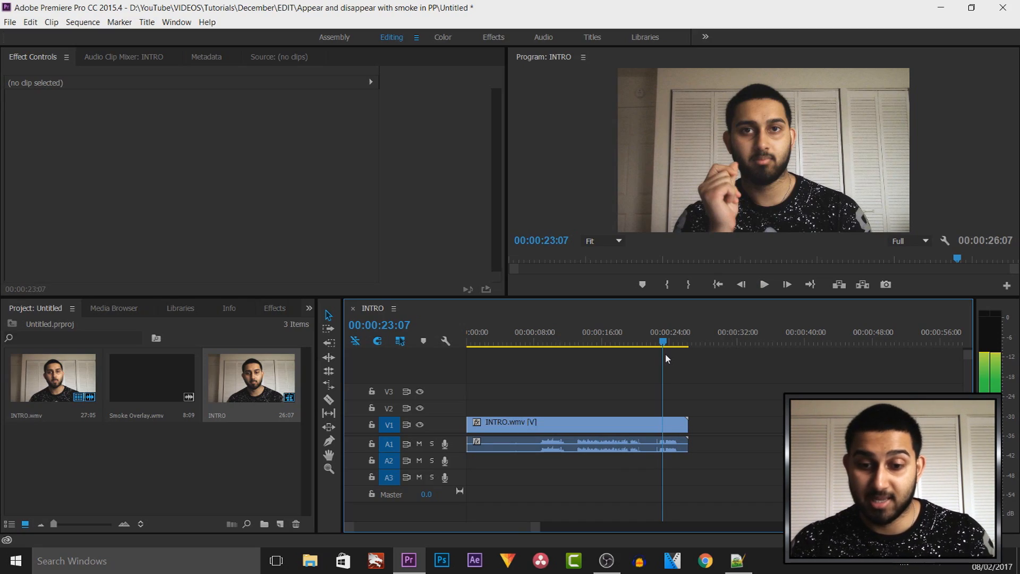
# - Park the playhead at 00:00:03:18 where only the empty closet doors show
pyautogui.click(500, 341)
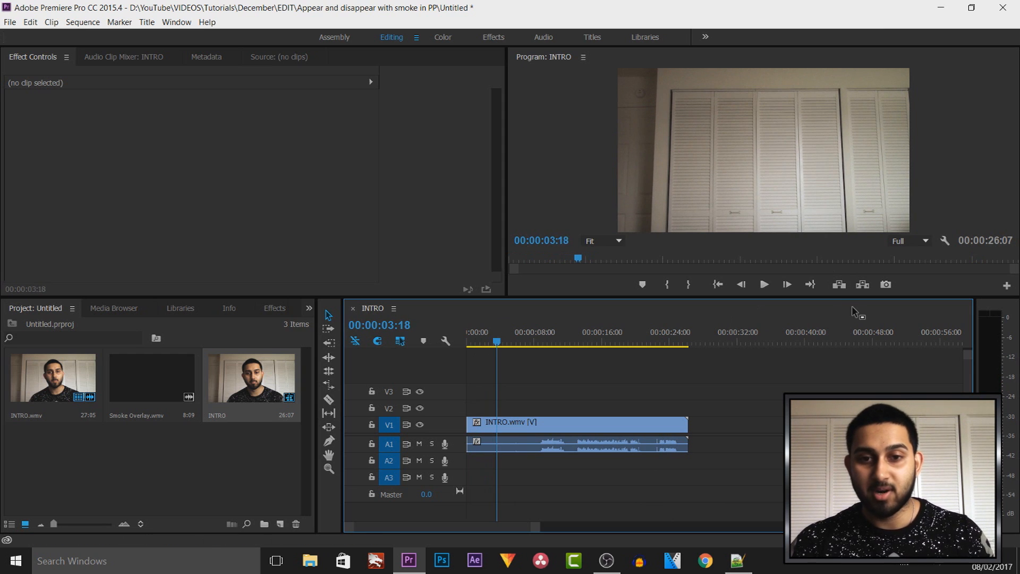
pyautogui.moveTo(837, 313)
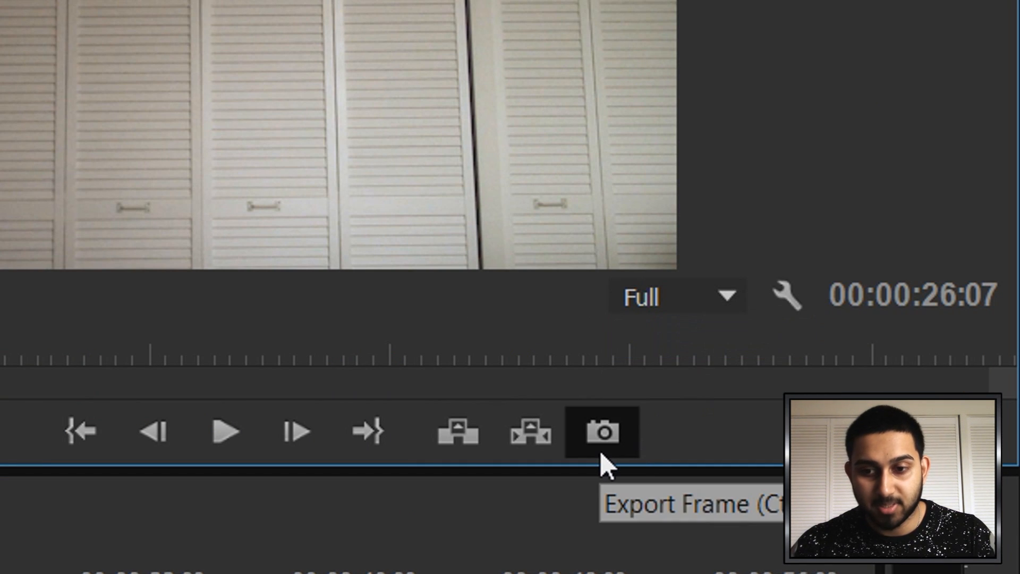
# - Export the empty-room frame at 00:00:03:18 as a still image
pyautogui.click(600, 431)
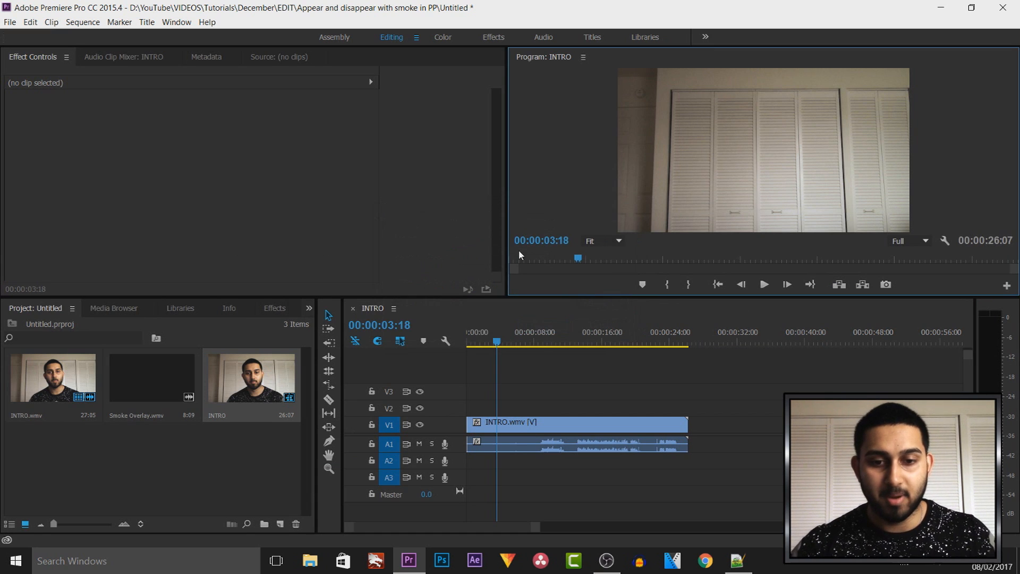
pyautogui.moveTo(521, 391)
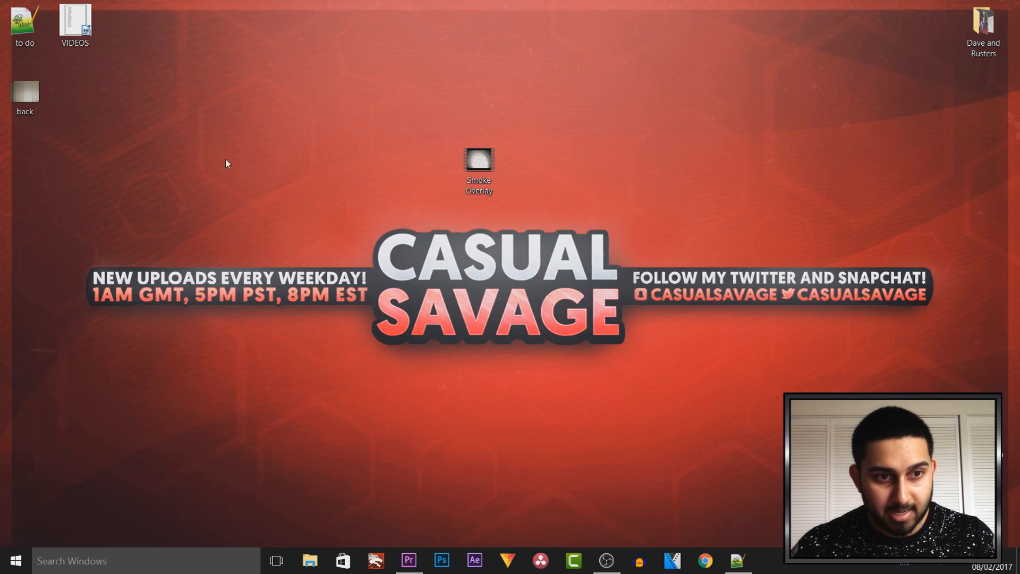
# - Bring back.jpg into the project beneath INTRO.wmv and return to the sequence start
pyautogui.click(408, 560)
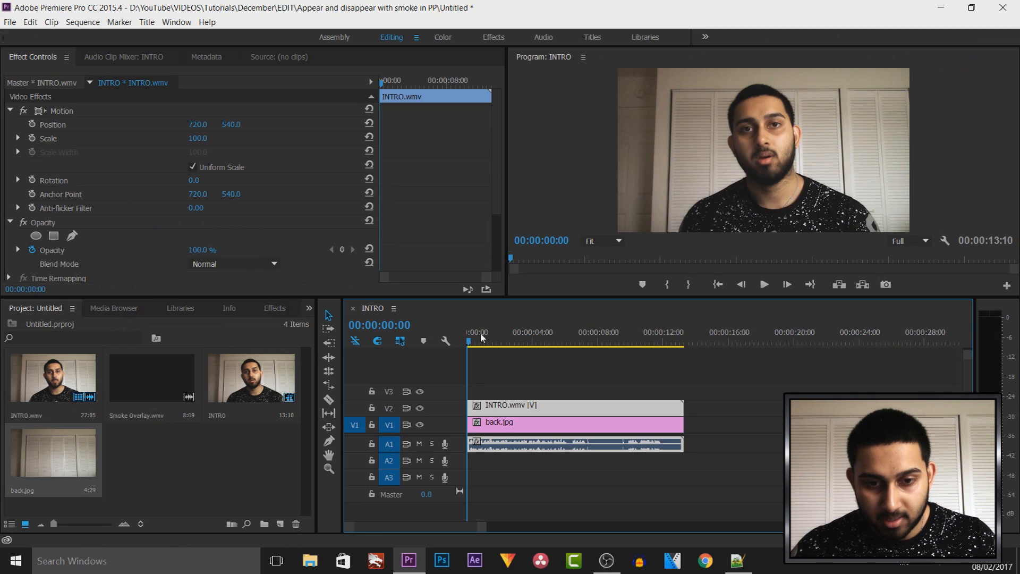
pyautogui.click(527, 341)
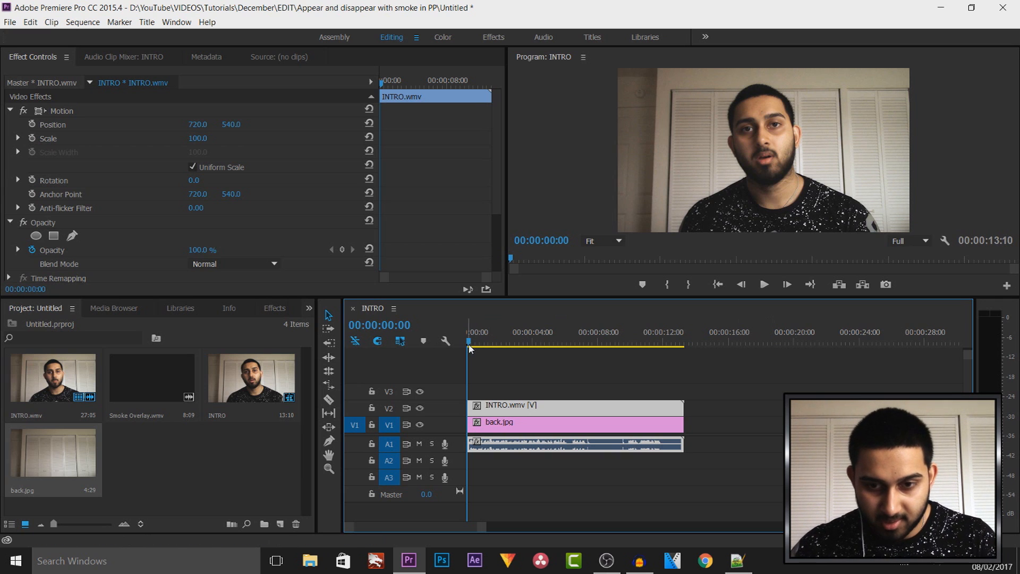
pyautogui.click(764, 285)
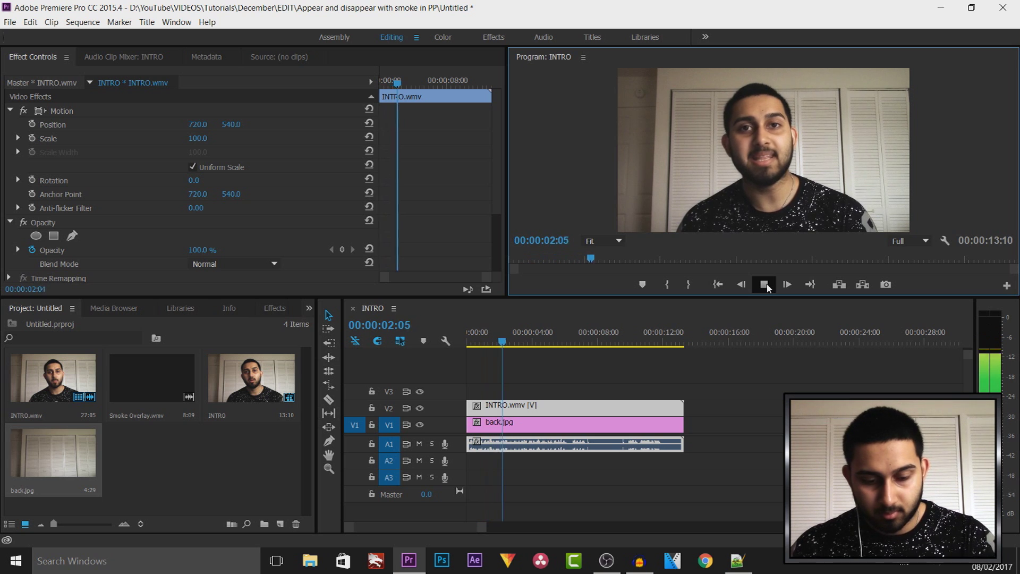
pyautogui.click(787, 284)
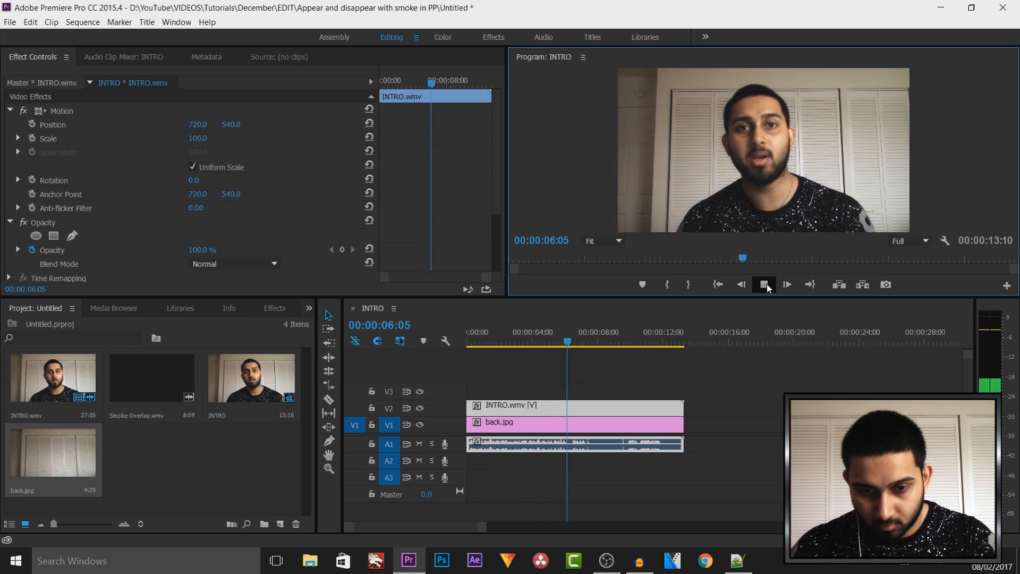
pyautogui.click(763, 285)
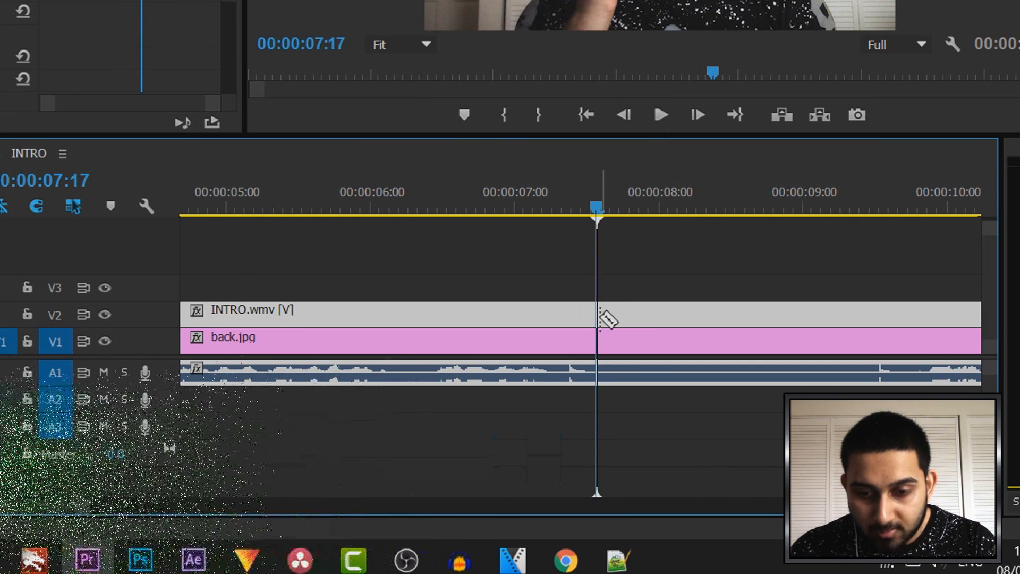
# - Razor INTRO.wmv at 00:00:07:17, push the second part later, and preview the empty-room gap
pyautogui.click(596, 310)
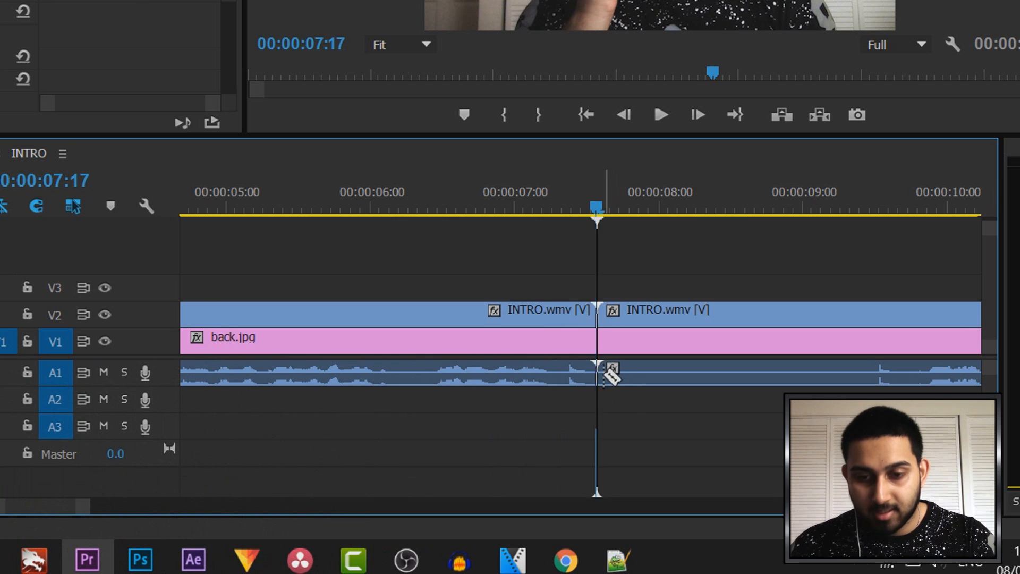
pyautogui.click(660, 114)
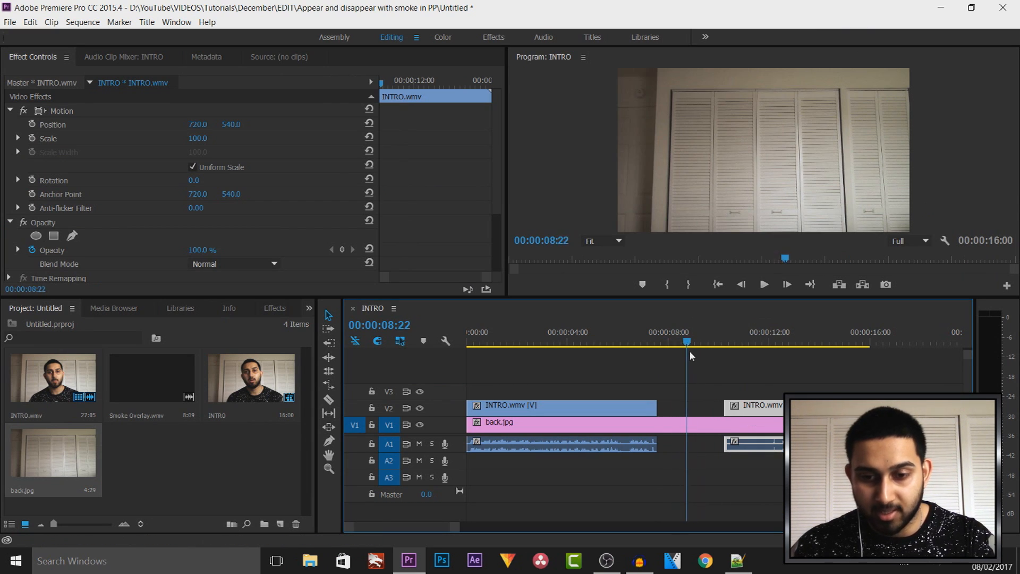
pyautogui.click(610, 341)
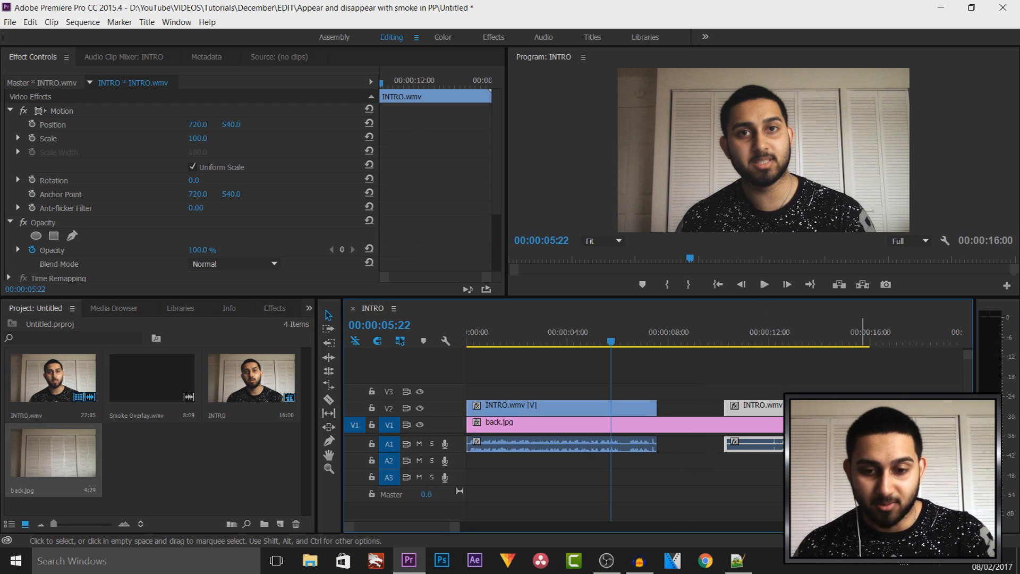
pyautogui.click(764, 285)
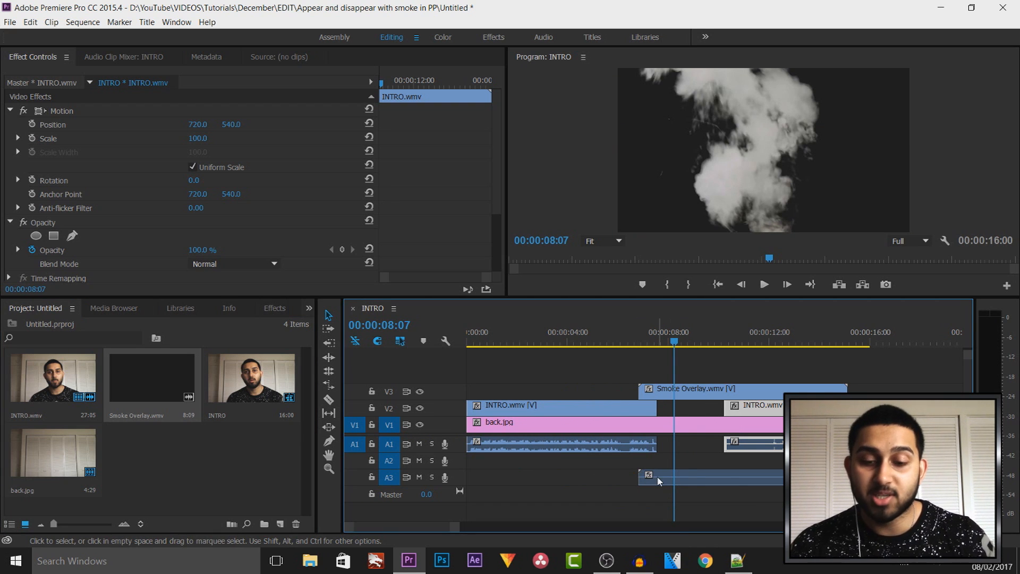
# - Nudge Smoke Overlay.wmv later on V3 and step frames to line it up with the cut
pyautogui.click(696, 389)
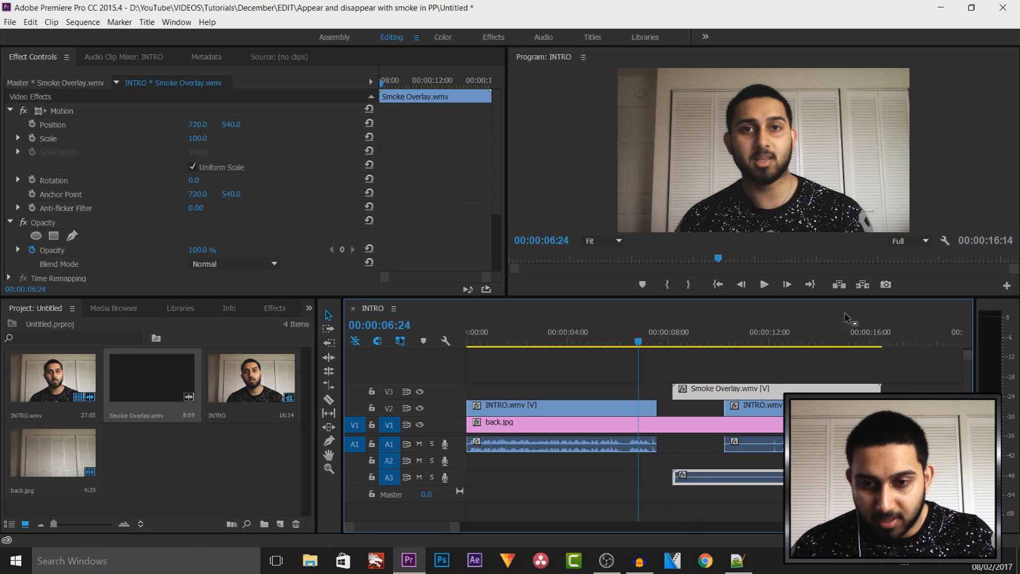
pyautogui.click(786, 285)
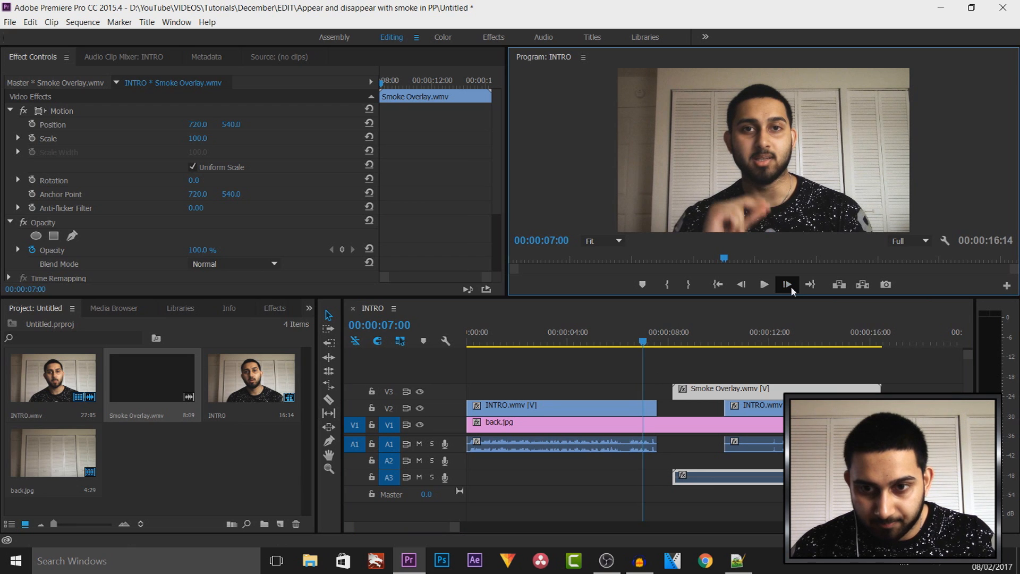
pyautogui.click(788, 285)
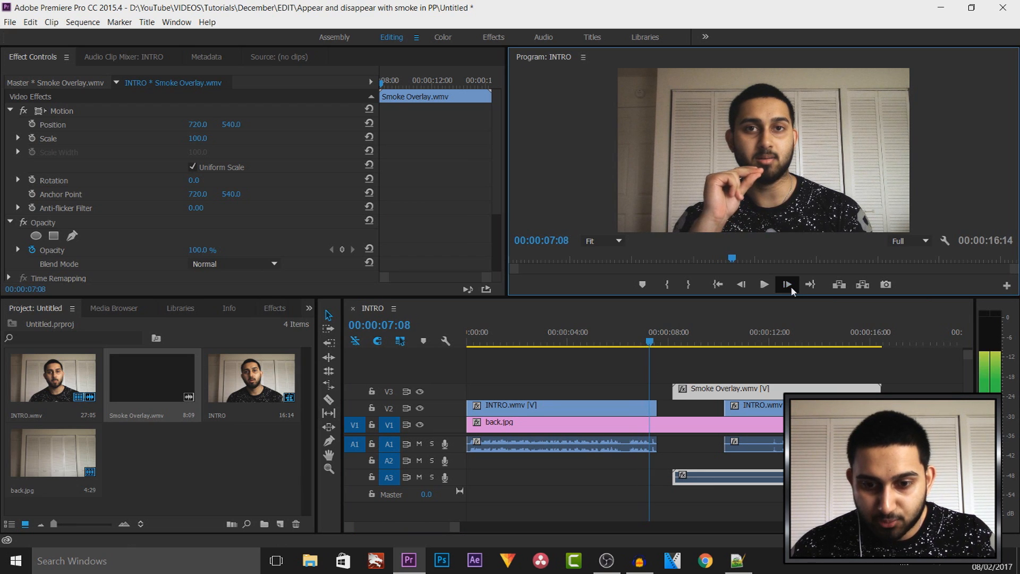
pyautogui.click(787, 285)
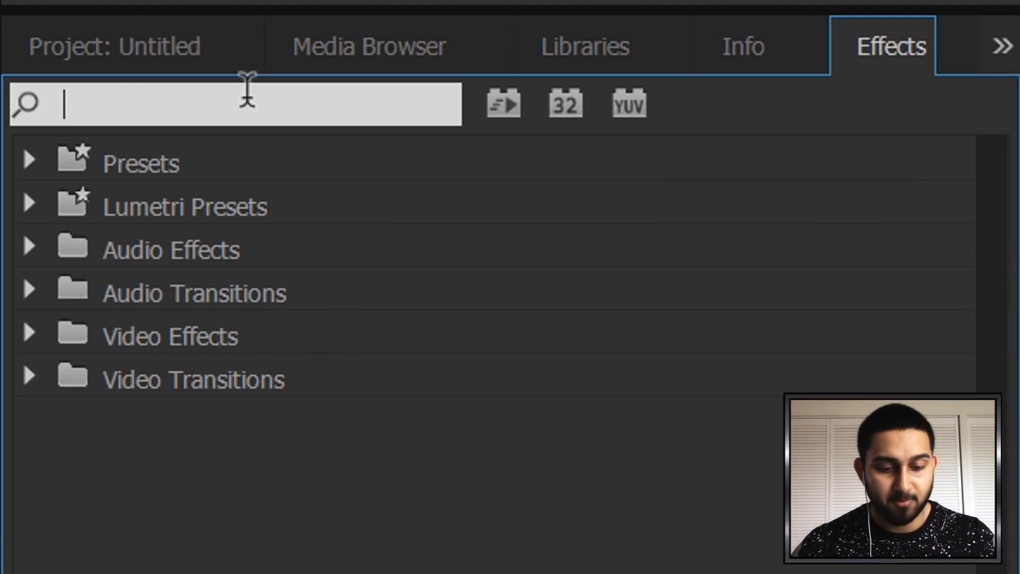
# - Apply Color Key to Smoke Overlay.wmv, keying the black background at tolerance 120
pyautogui.write('keying')
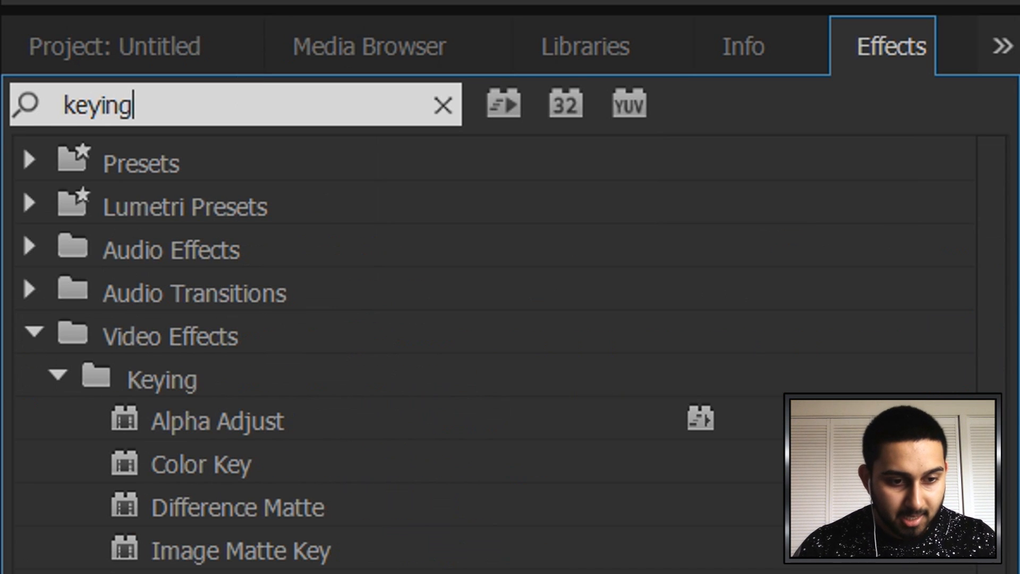
pyautogui.click(201, 464)
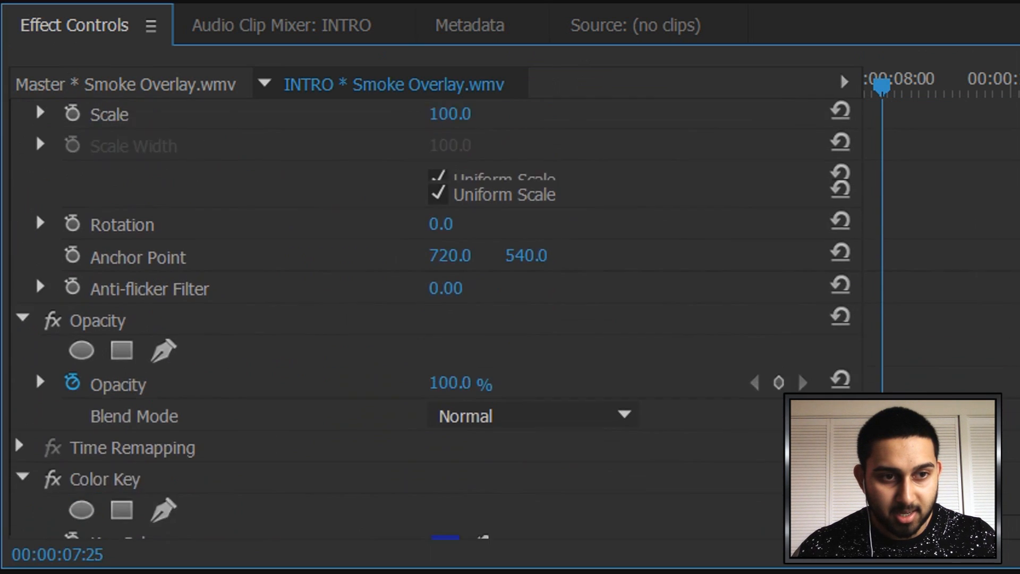
pyautogui.scroll(-3)
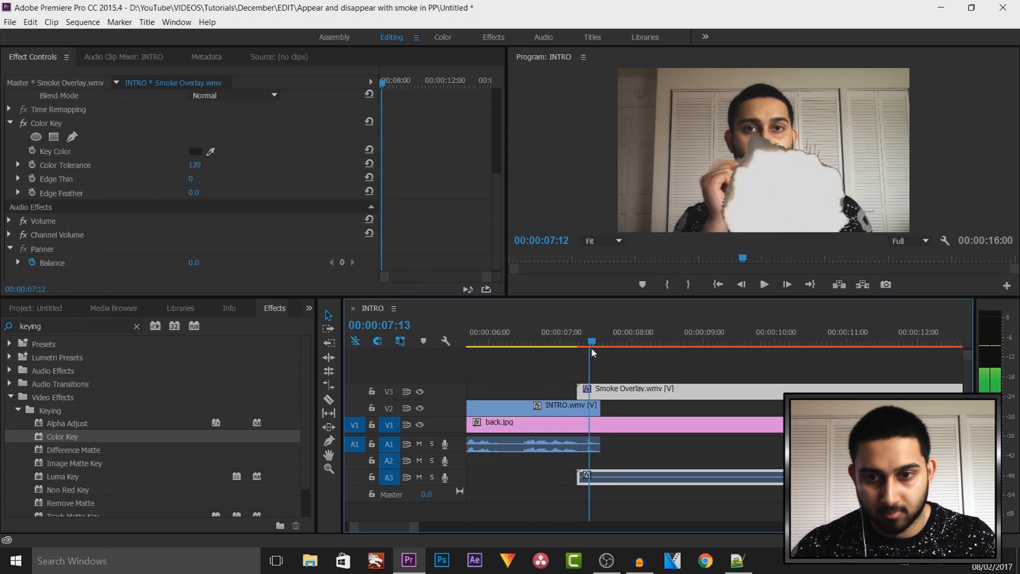
pyautogui.click(642, 342)
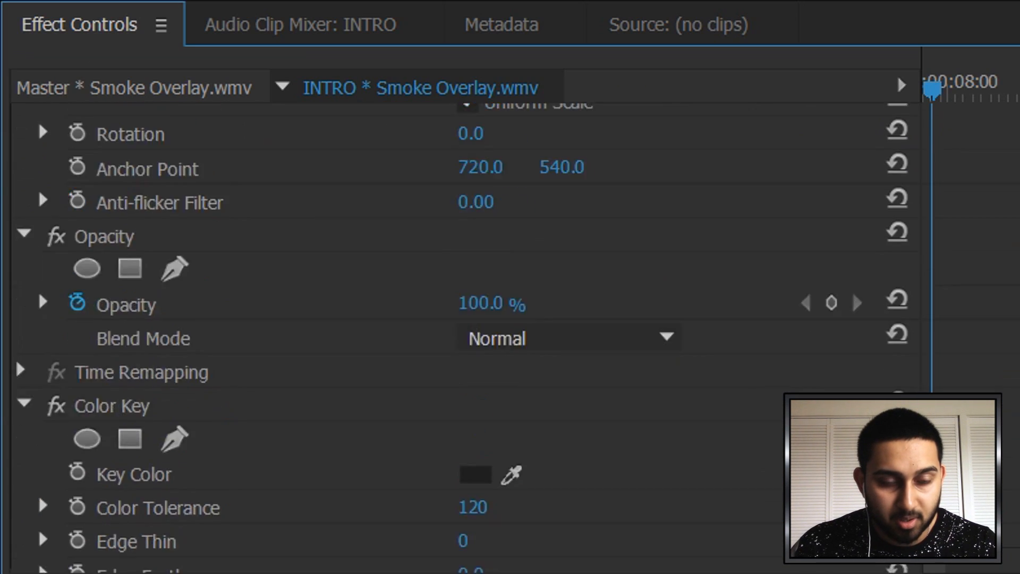
# - Scale Smoke Overlay.wmv to 124% and preview the smoke over the empty room
pyautogui.scroll(3)
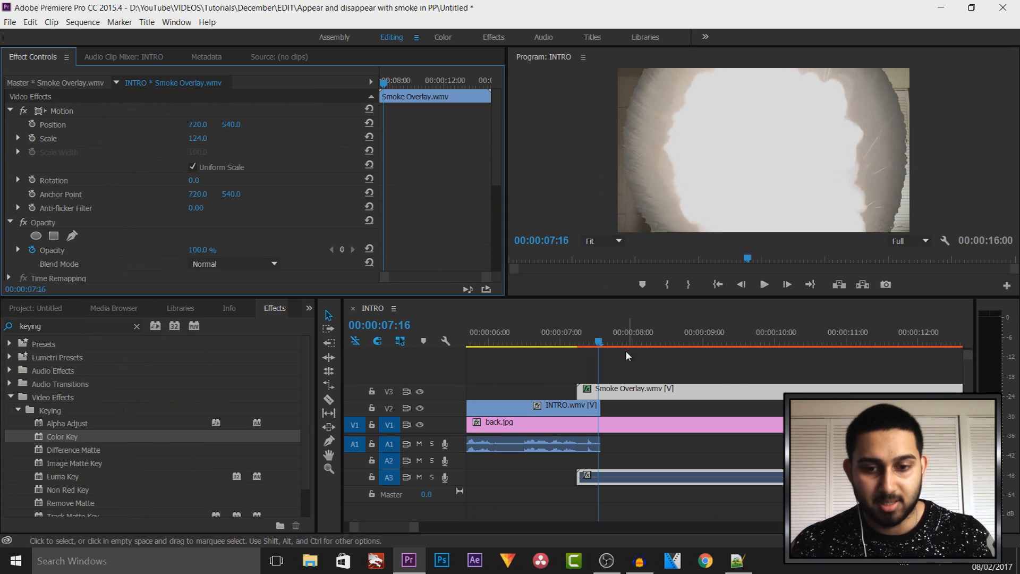
pyautogui.click(488, 332)
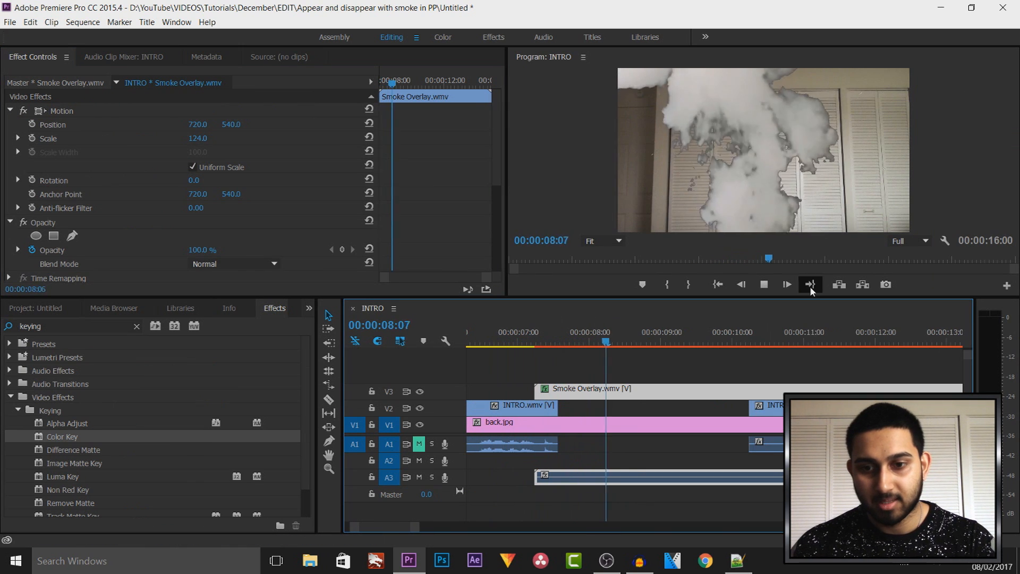
pyautogui.click(787, 285)
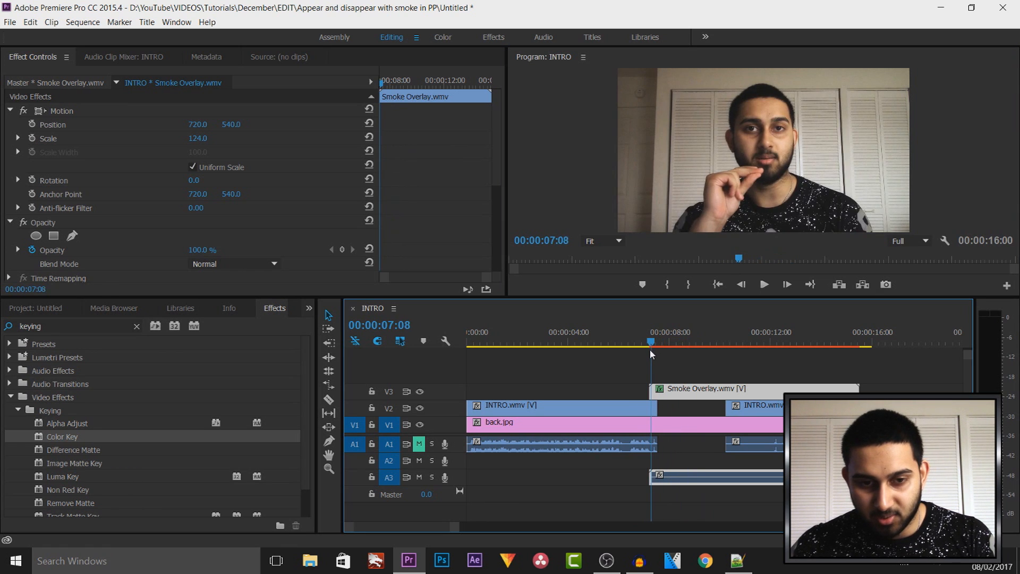
pyautogui.click(740, 341)
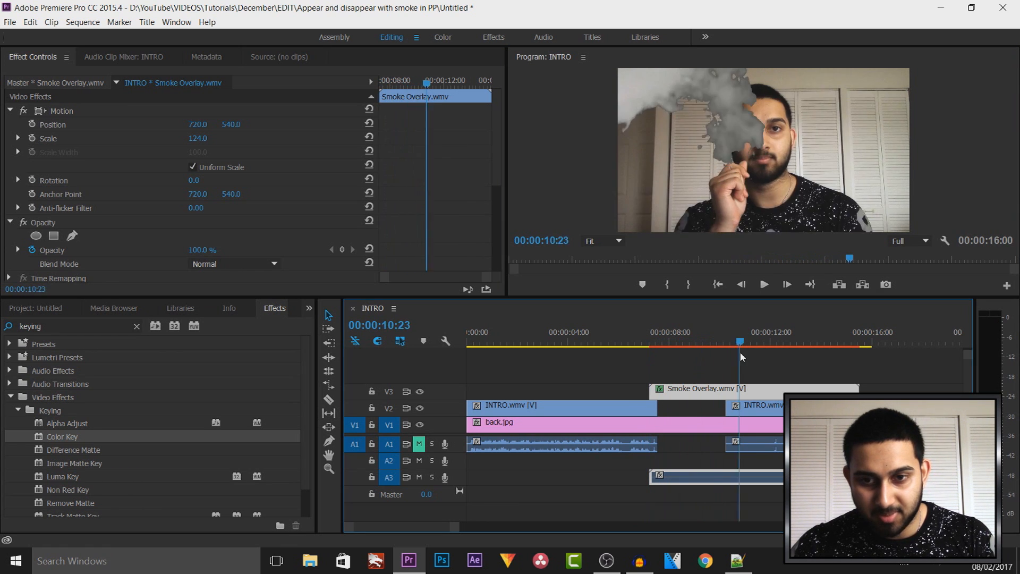
pyautogui.click(800, 342)
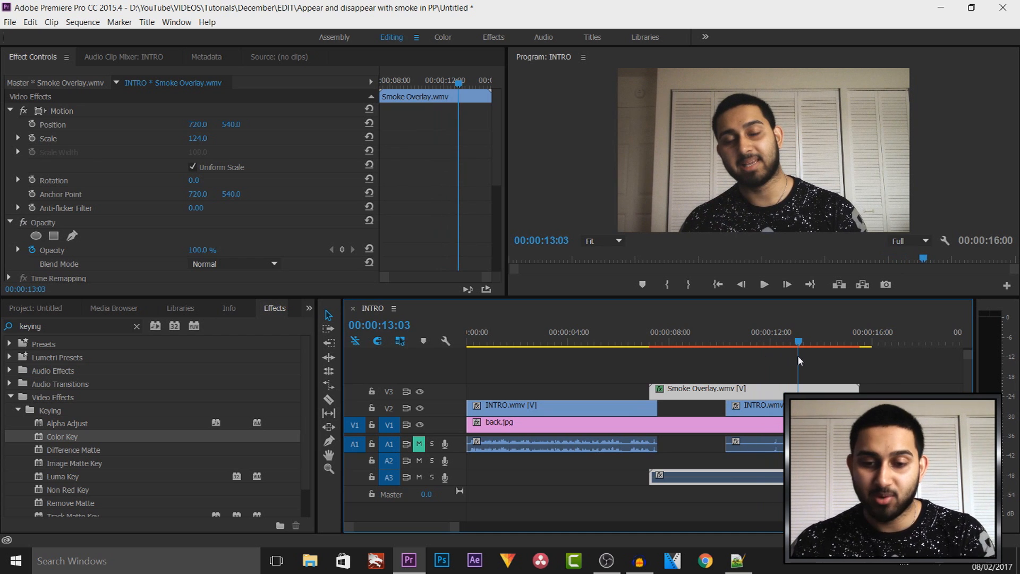
pyautogui.click(721, 341)
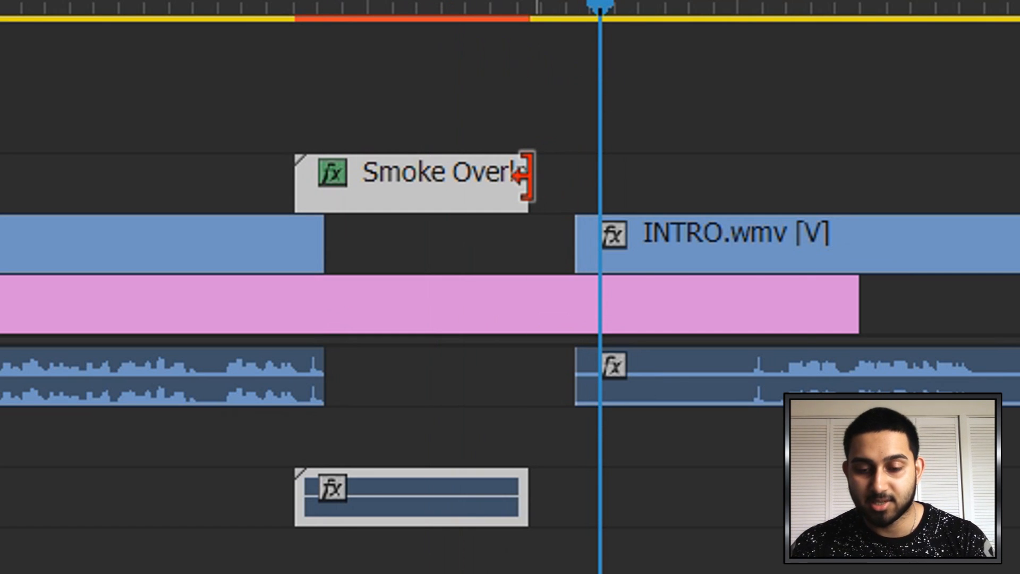
# - Add default Cross Dissolve transitions to the smoke overlay's end and preview the fade
pyautogui.rightClick(524, 175)
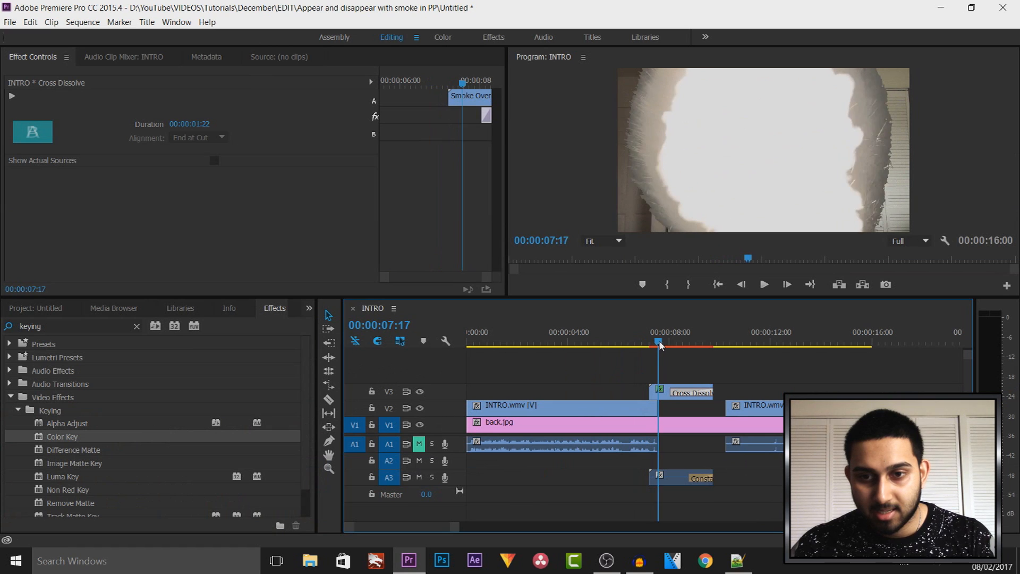
pyautogui.click(678, 341)
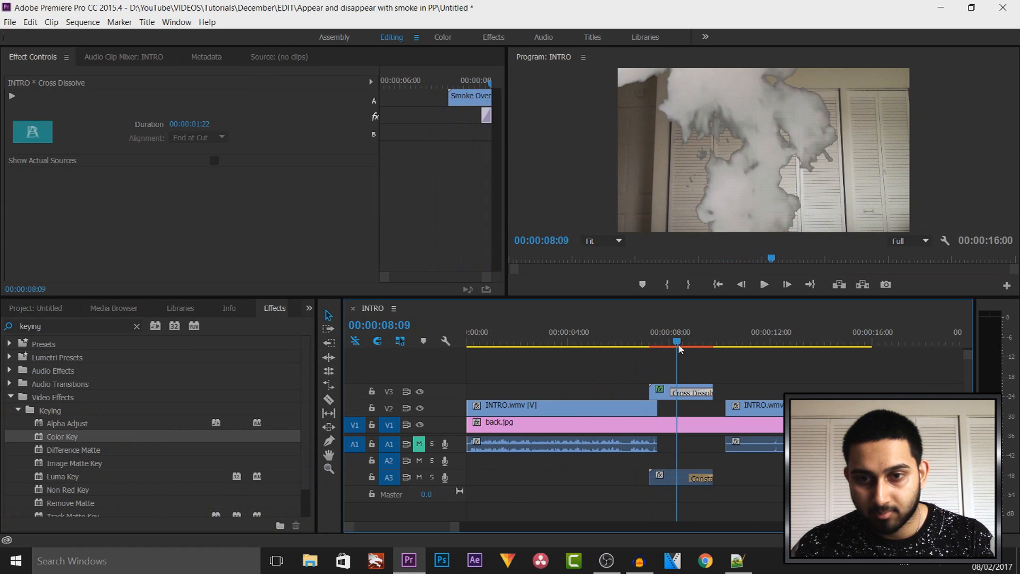
pyautogui.click(706, 341)
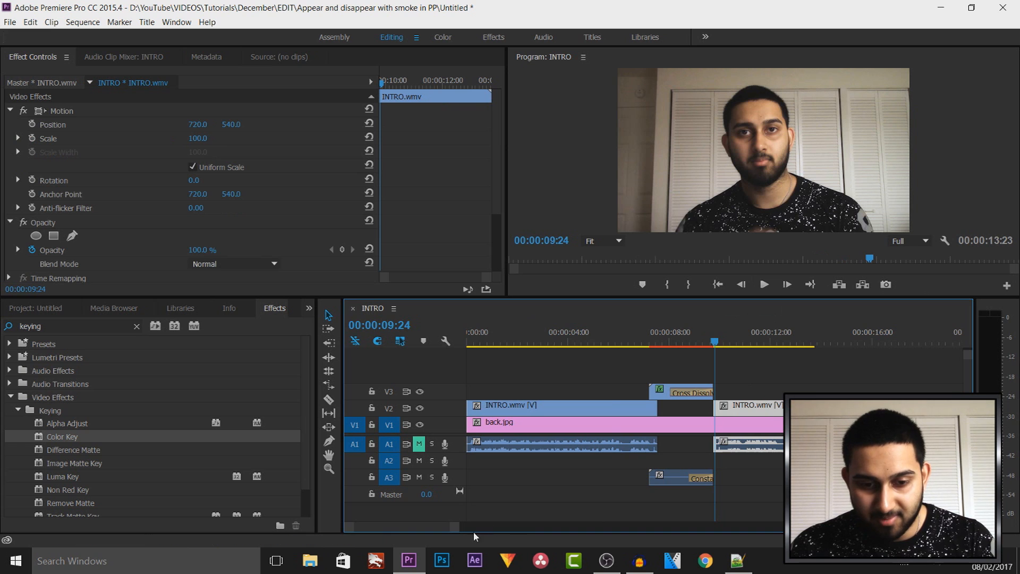
pyautogui.hscroll(3)
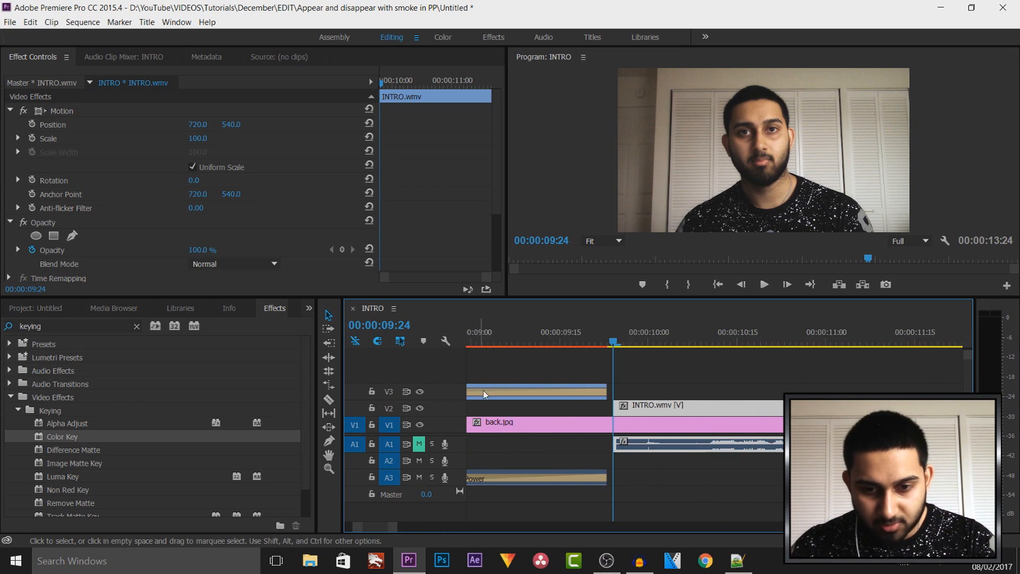
pyautogui.click(587, 332)
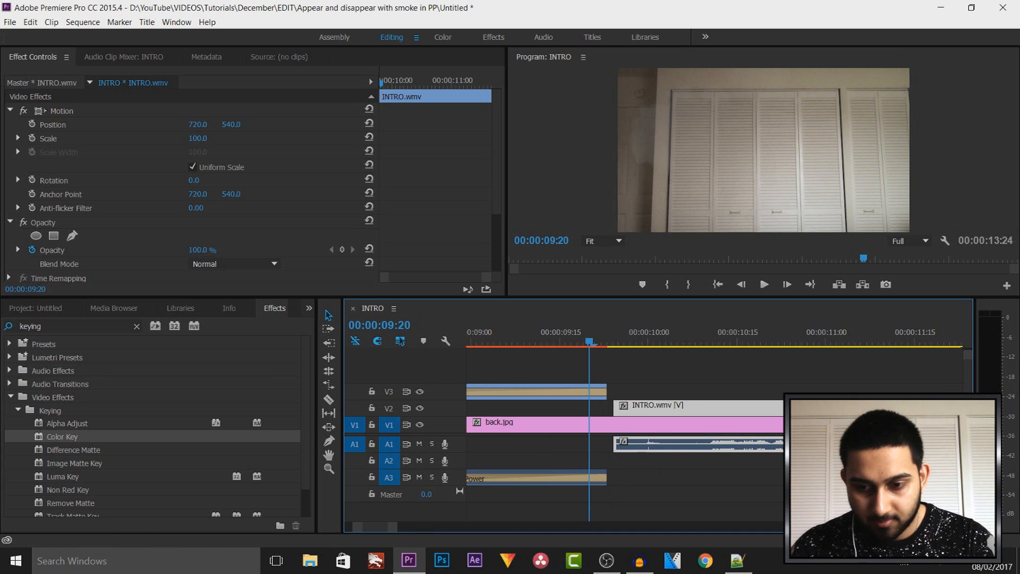
pyautogui.click(786, 285)
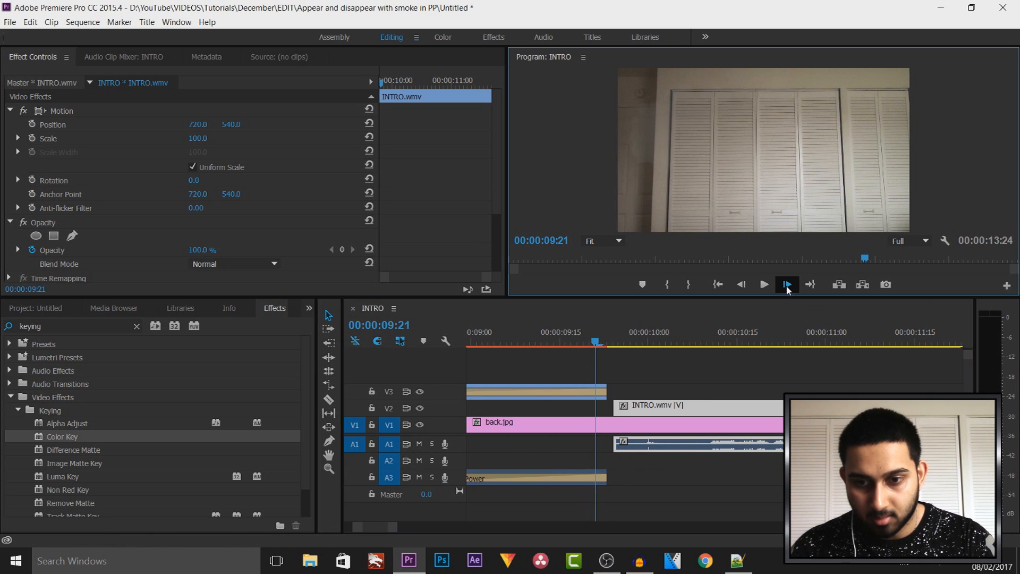
pyautogui.click(786, 285)
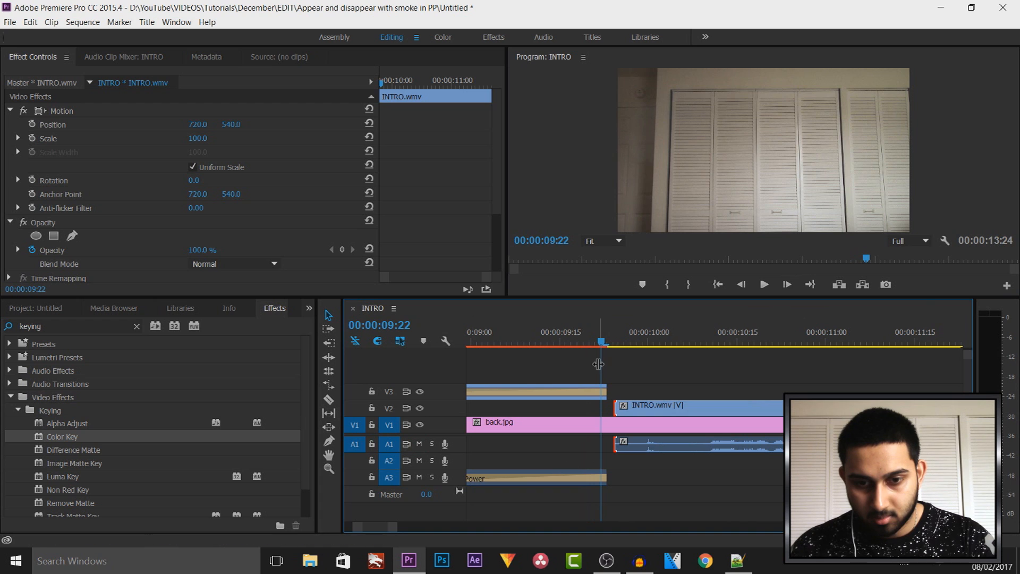
pyautogui.click(695, 332)
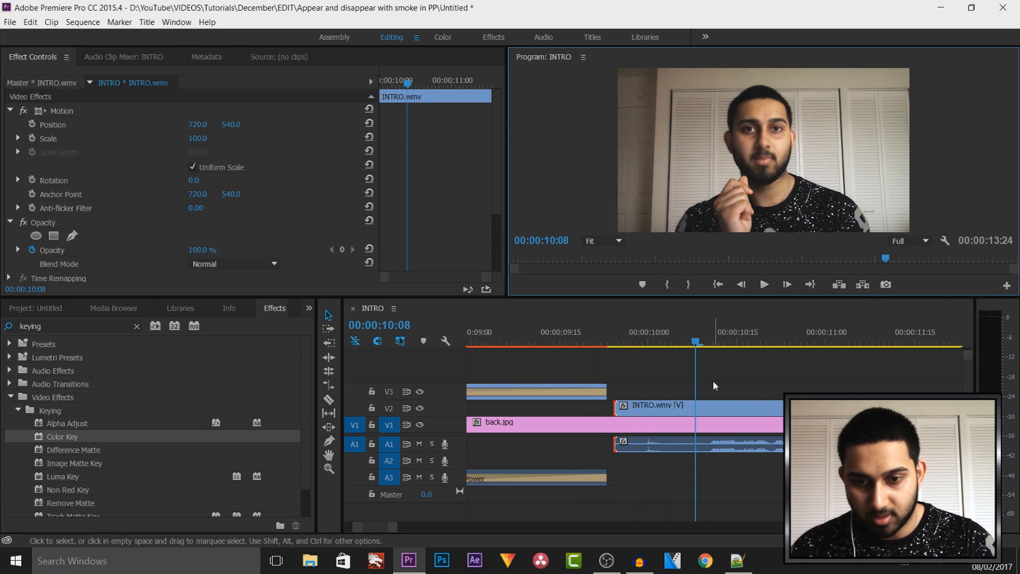
# - Razor the second INTRO clip at 10:08 where the presenter reappears and return to its start
pyautogui.click(689, 456)
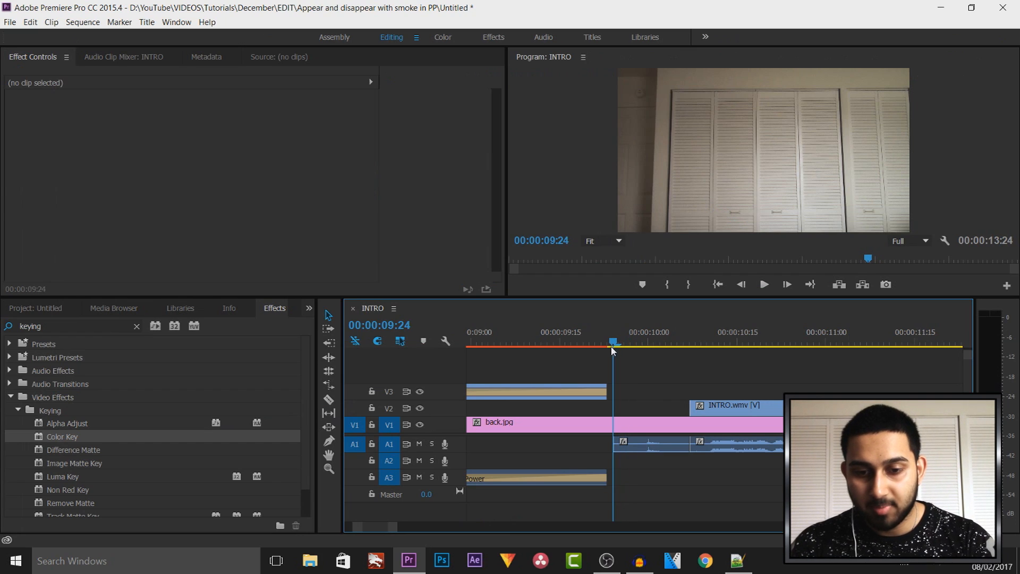
pyautogui.click(664, 341)
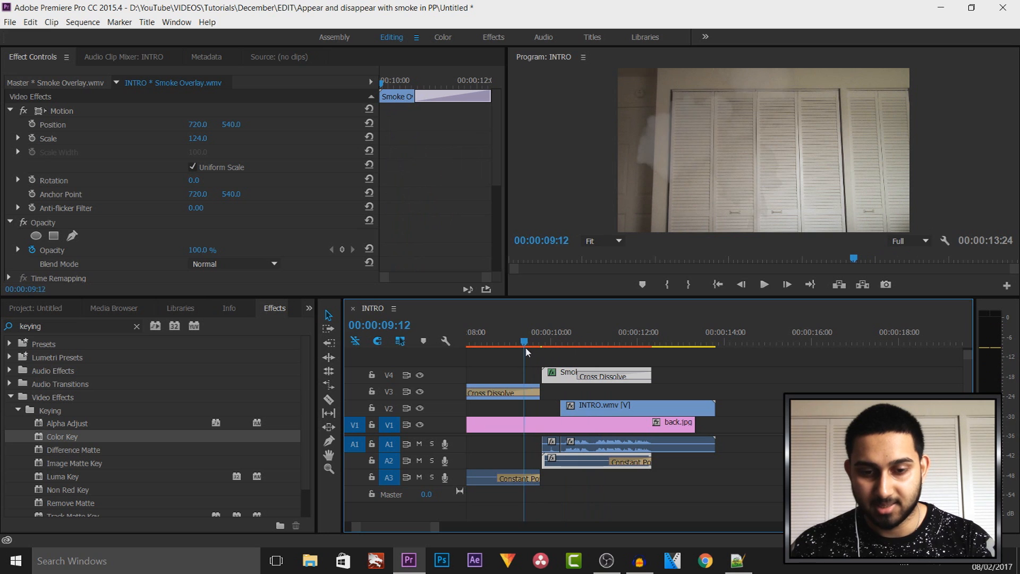
pyautogui.click(764, 285)
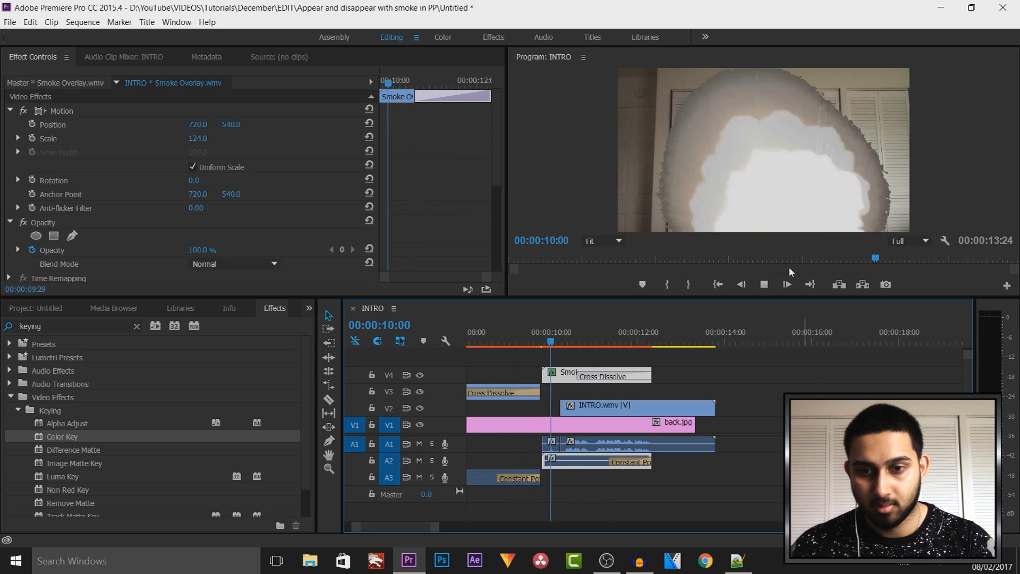
pyautogui.click(763, 285)
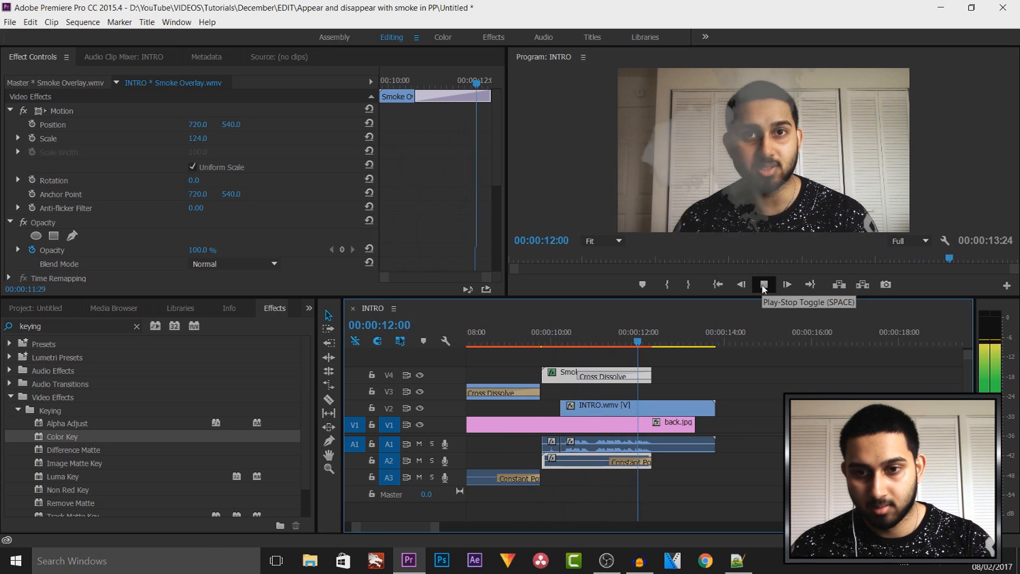
pyautogui.click(764, 284)
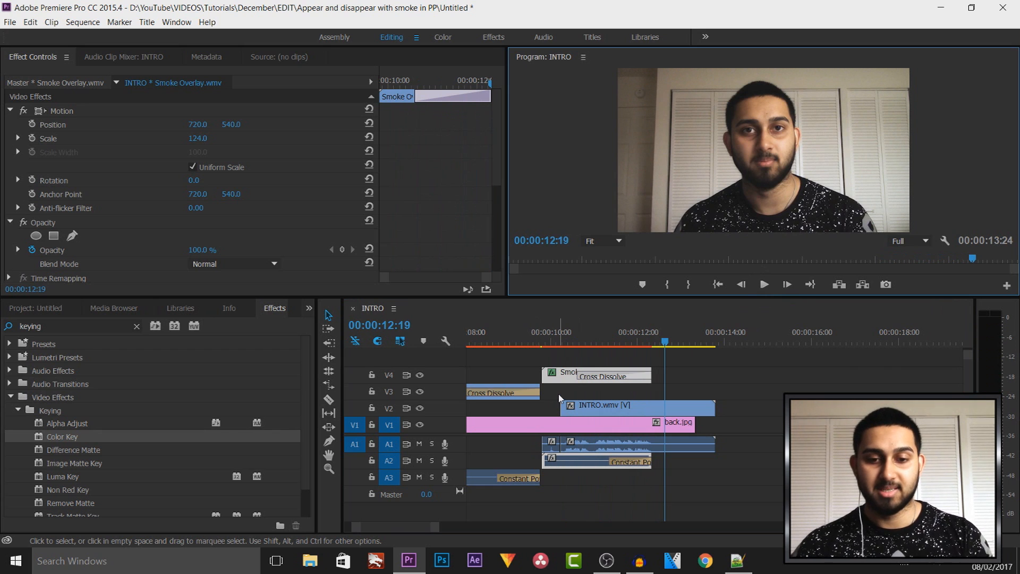
pyautogui.click(546, 331)
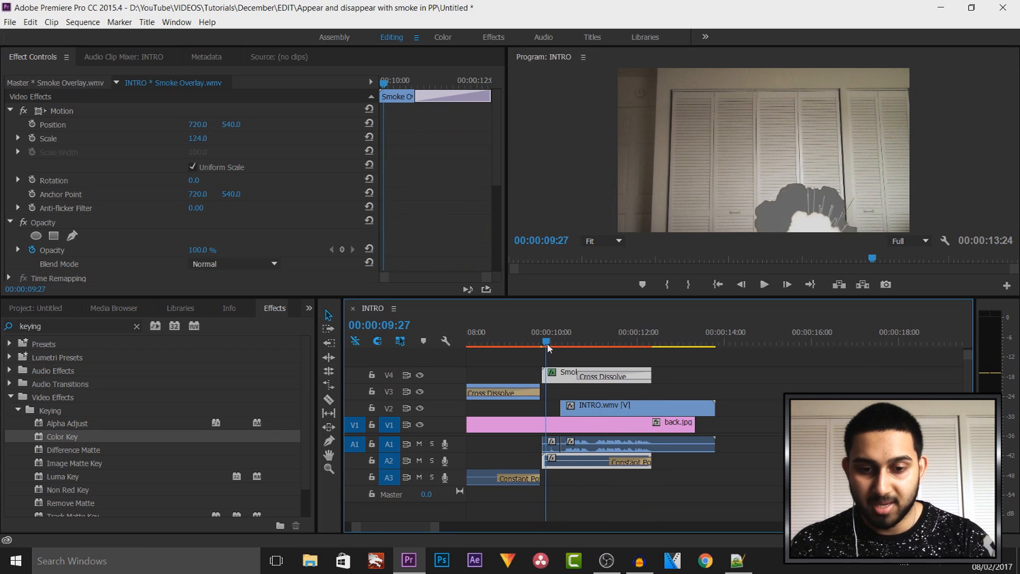
pyautogui.click(552, 341)
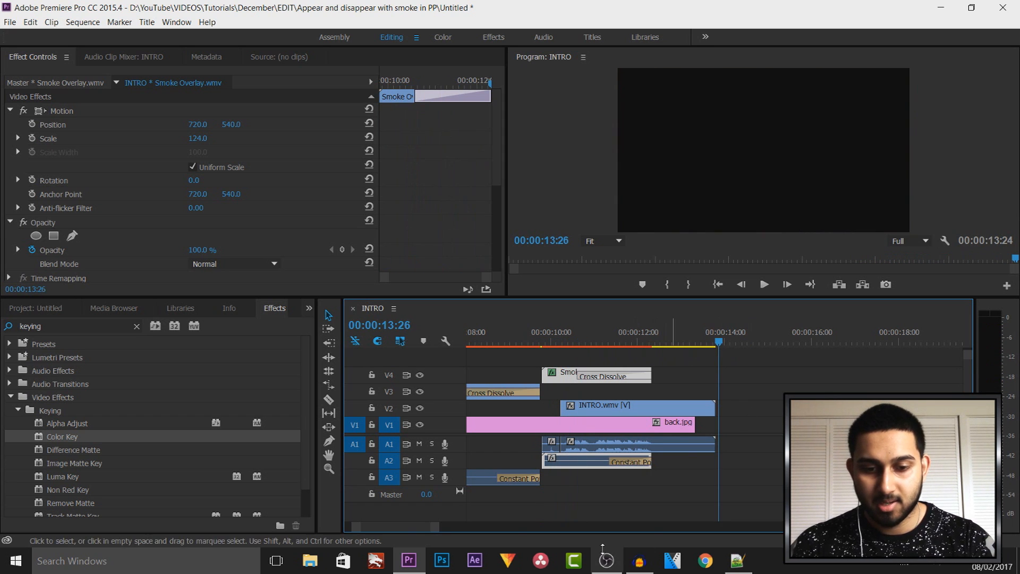
pyautogui.hscroll(-3)
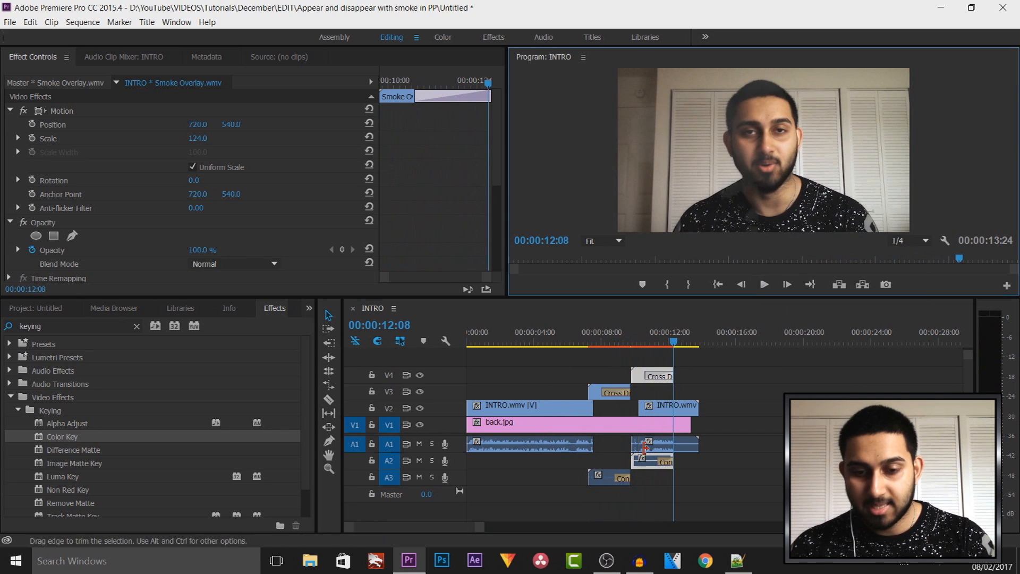
# - Select the first INTRO audio on A1 alone and extend it past the 00:00:07:18 video cut
pyautogui.click(672, 343)
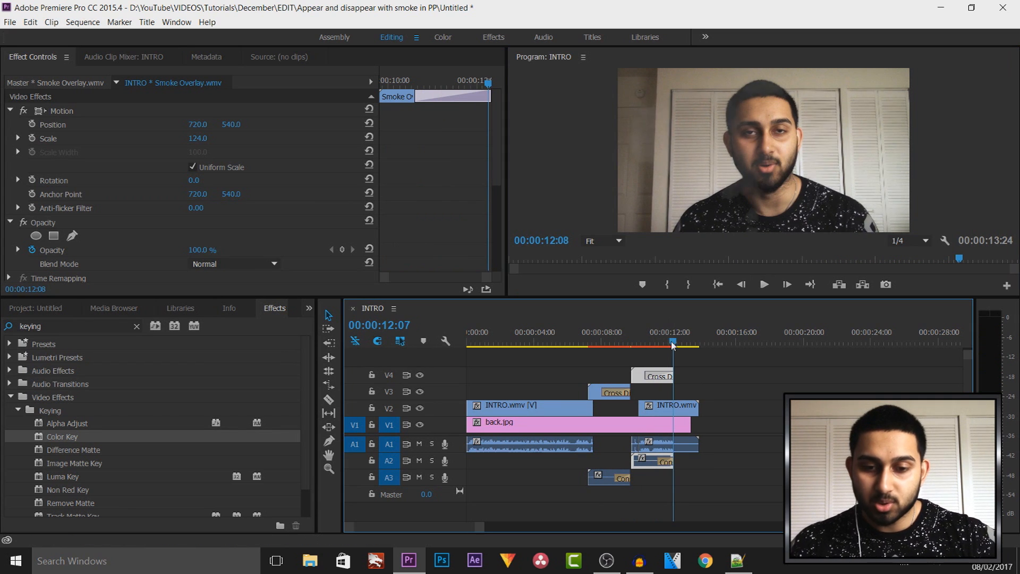
pyautogui.click(596, 341)
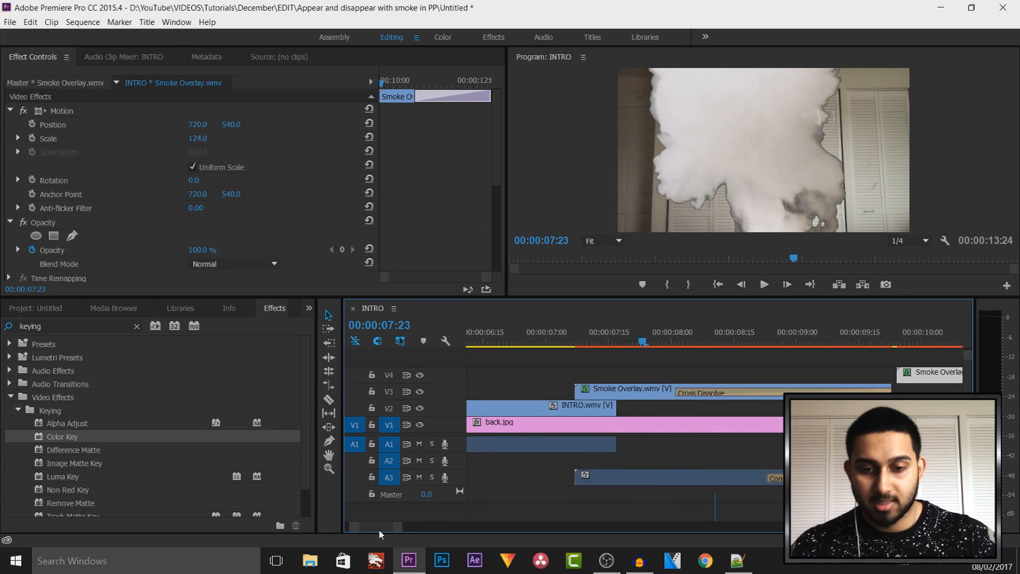
pyautogui.click(586, 477)
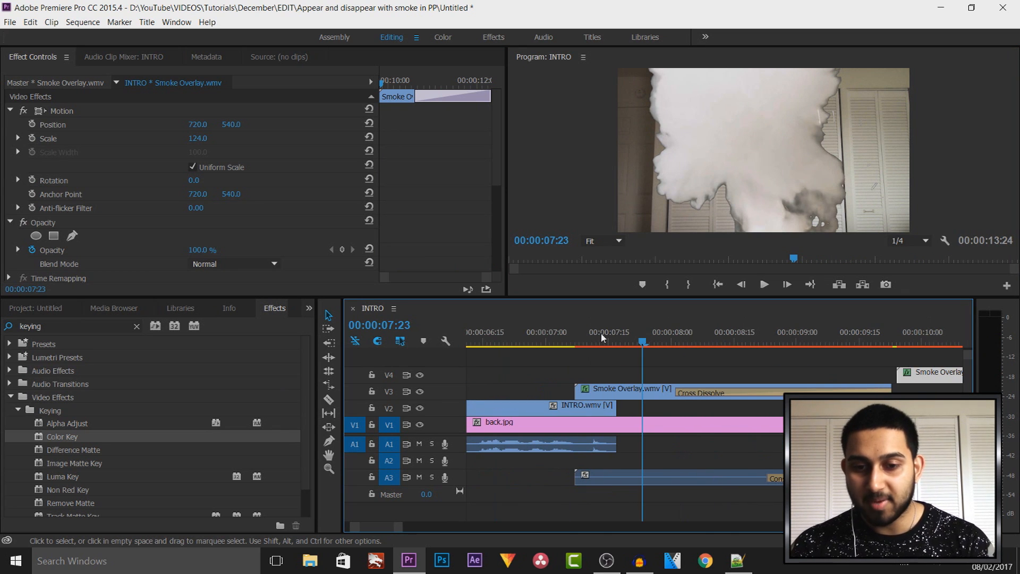
pyautogui.click(620, 341)
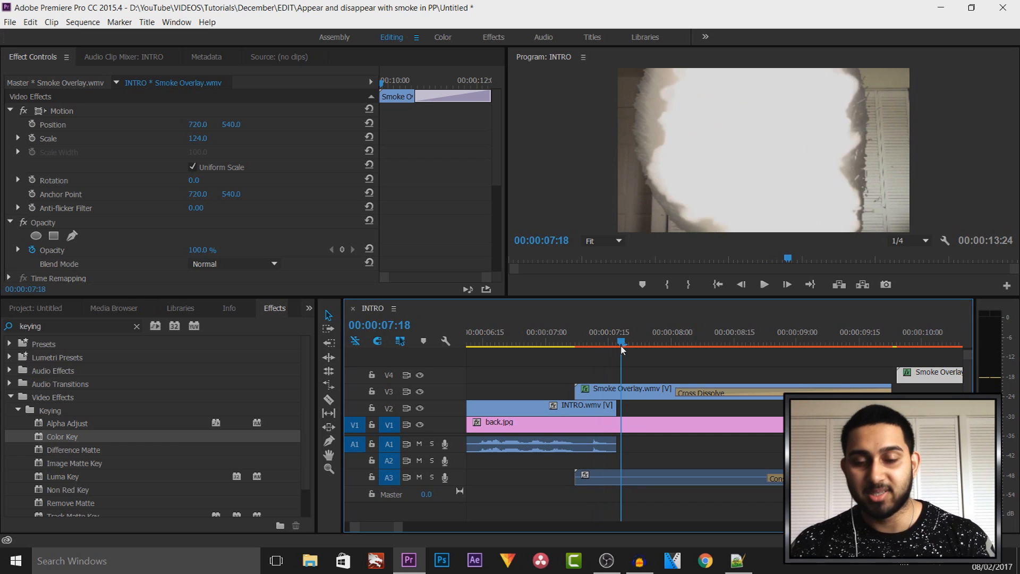
pyautogui.moveTo(642, 461)
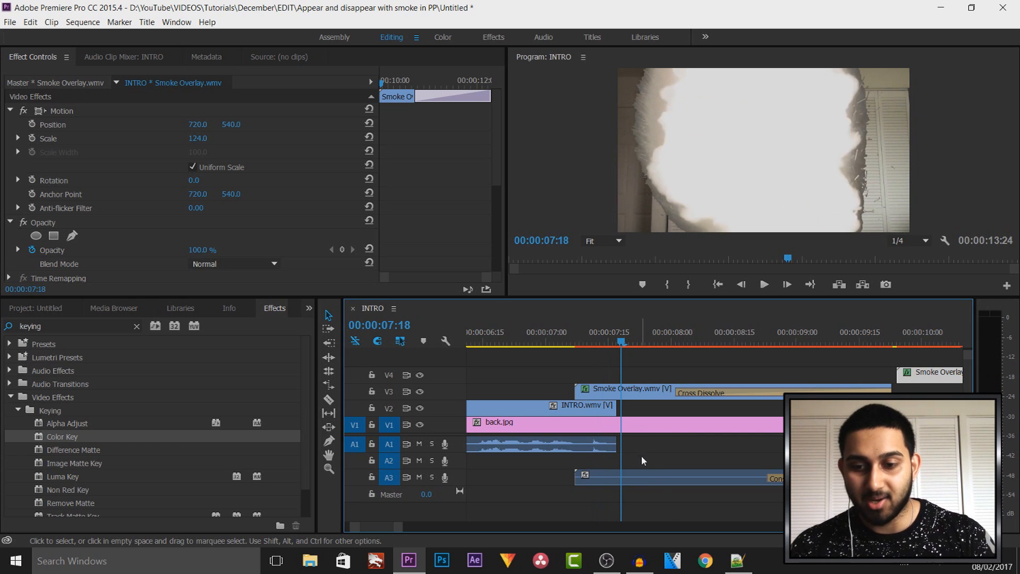
pyautogui.moveTo(616, 444)
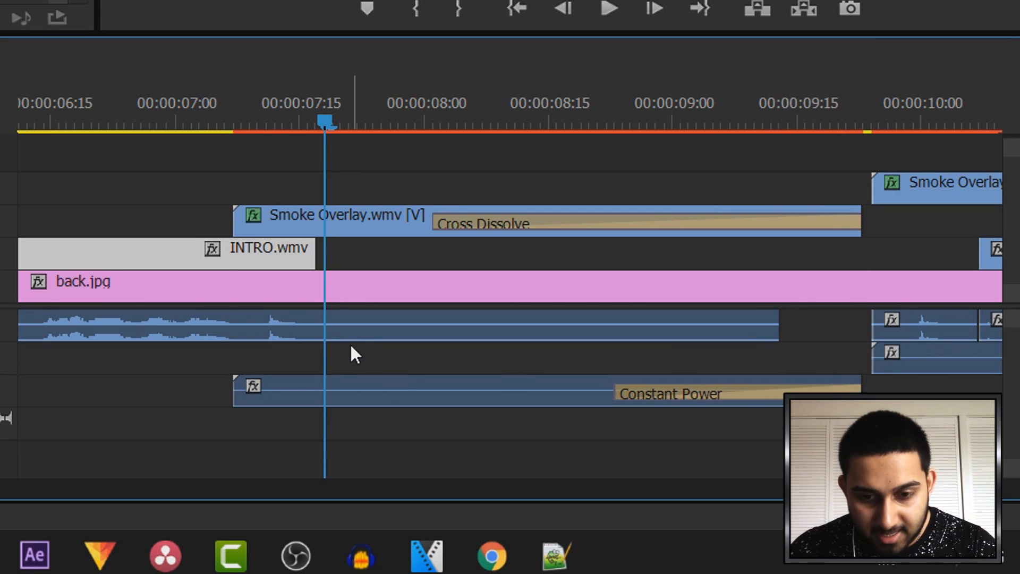
pyautogui.click(162, 252)
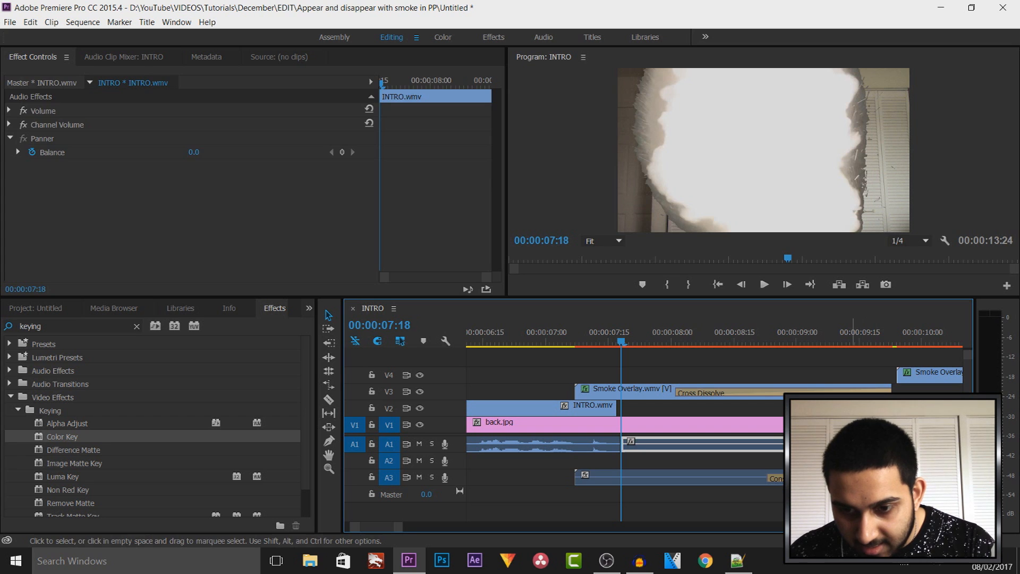
pyautogui.click(622, 345)
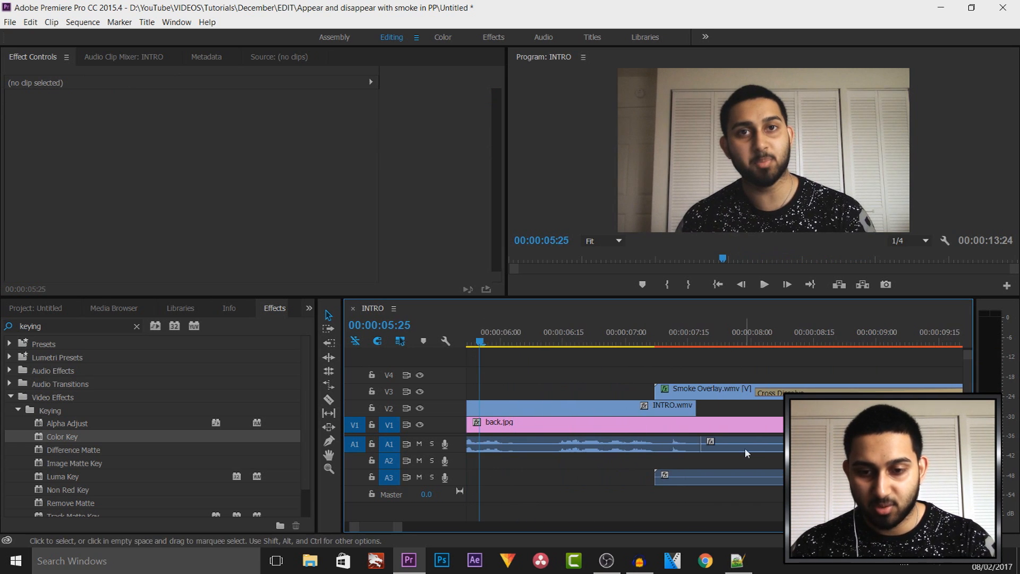
pyautogui.click(764, 284)
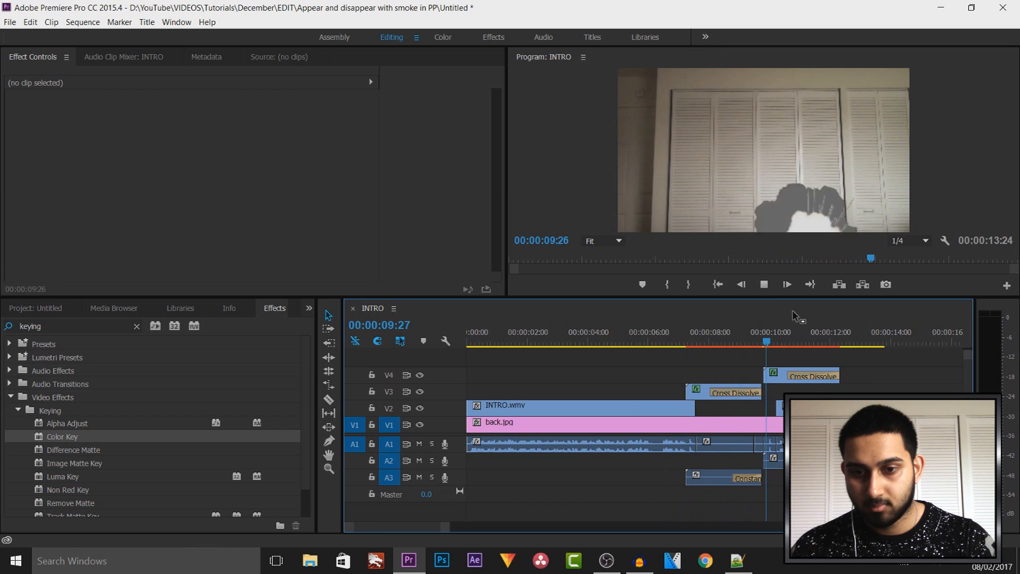
pyautogui.click(764, 285)
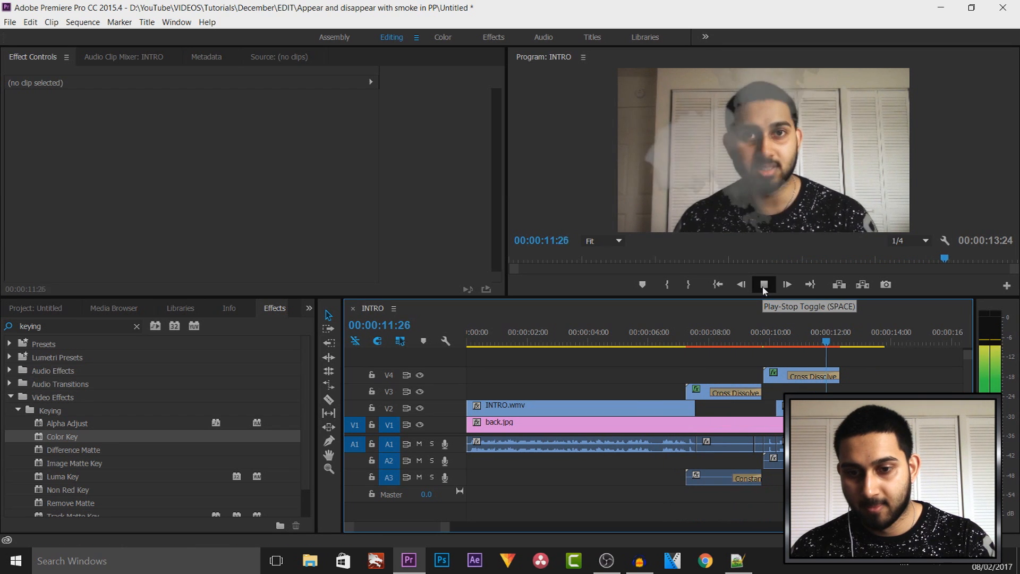